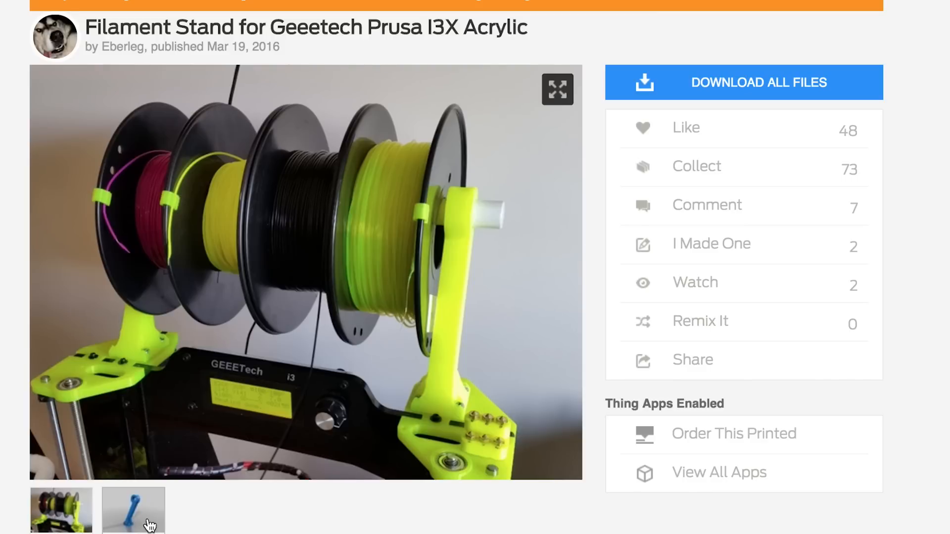
# Return to the '3d printer' search results and move on to page 2 of the listings.
pyautogui.click(133, 511)
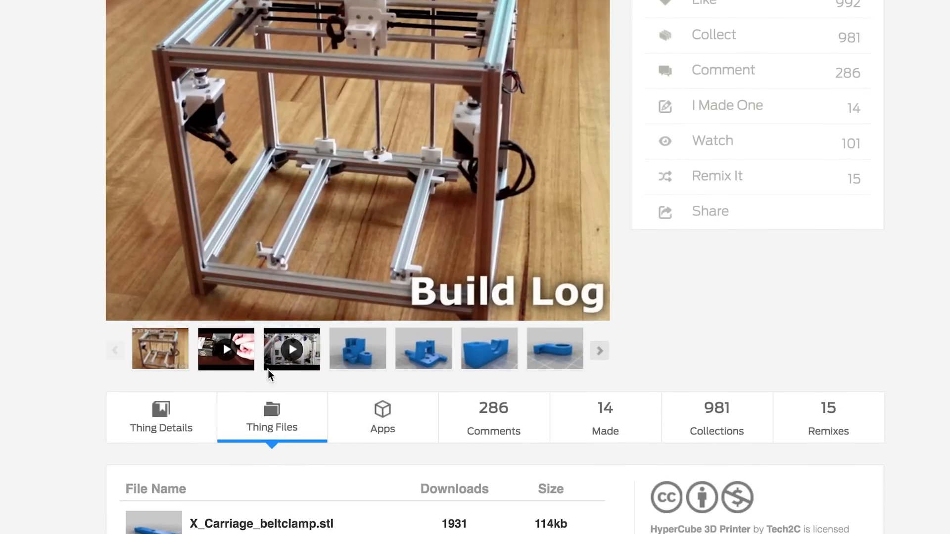
pyautogui.scroll(-3)
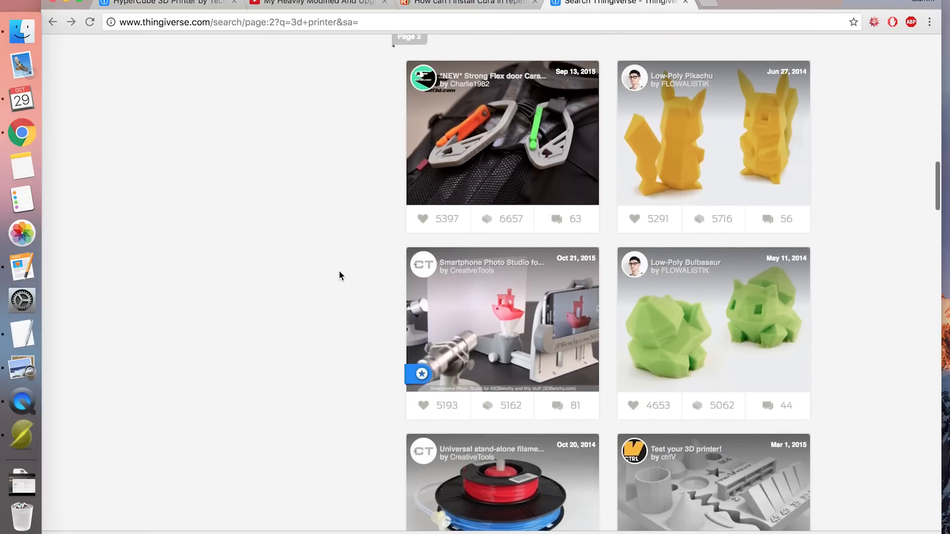
pyautogui.scroll(-3)
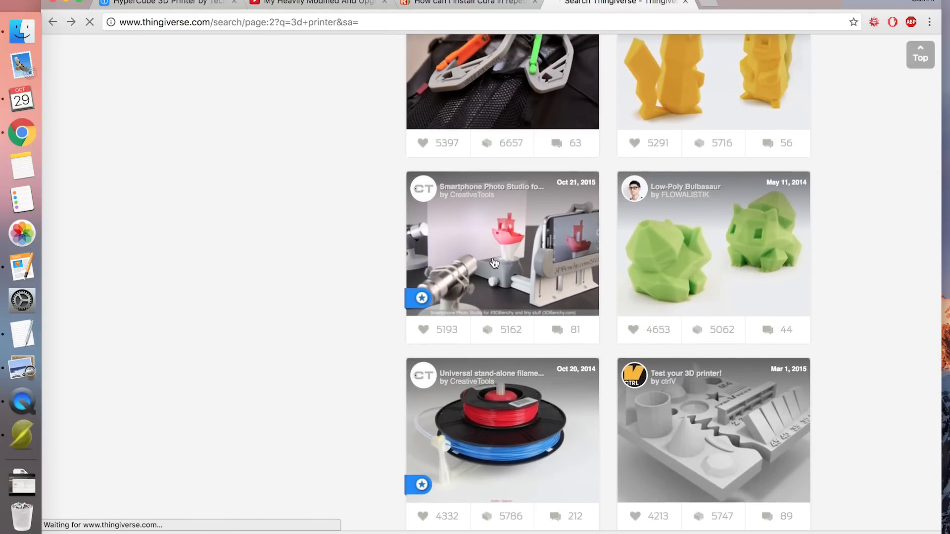
pyautogui.click(502, 244)
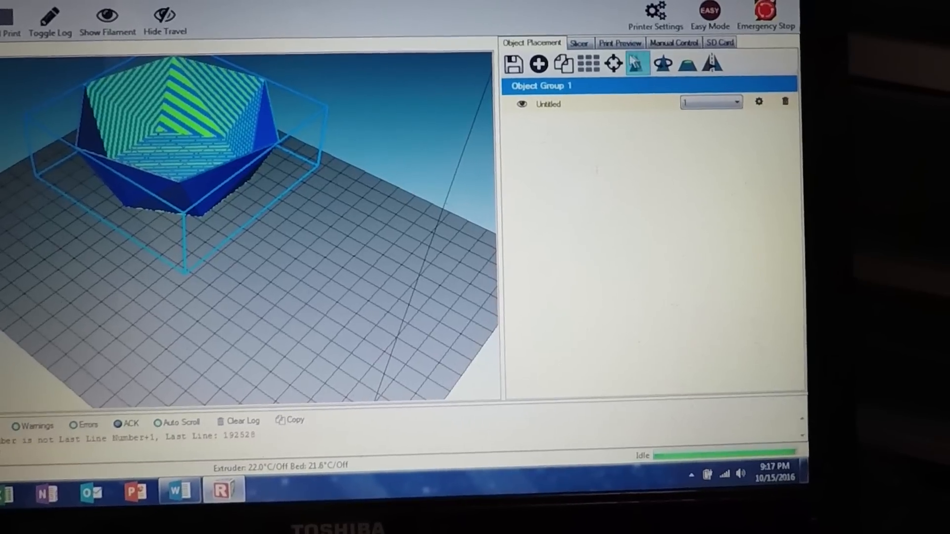
pyautogui.click(578, 43)
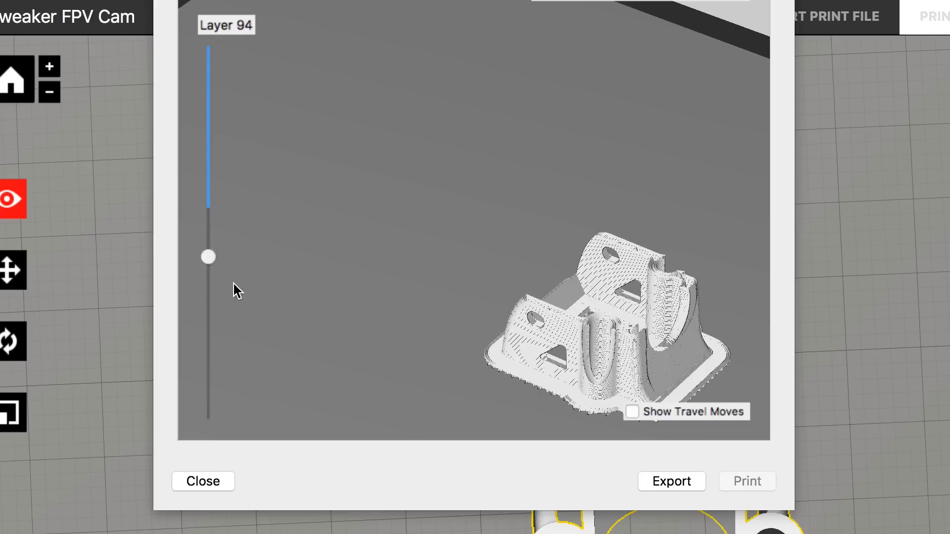
# Drag the layer slider so the preview shows only the layers up to layer 29.
pyautogui.moveTo(207, 257); pyautogui.dragTo(207, 365)
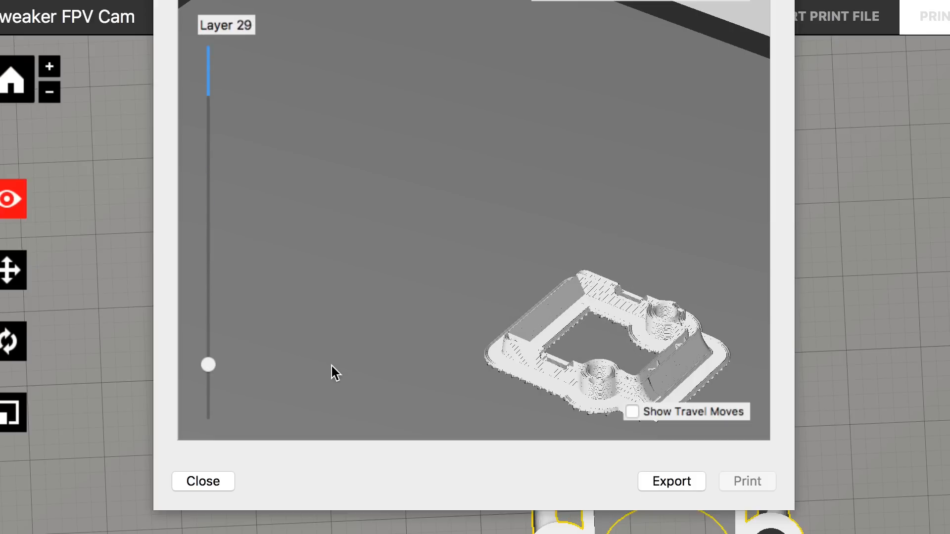
pyautogui.moveTo(208, 366); pyautogui.dragTo(208, 281)
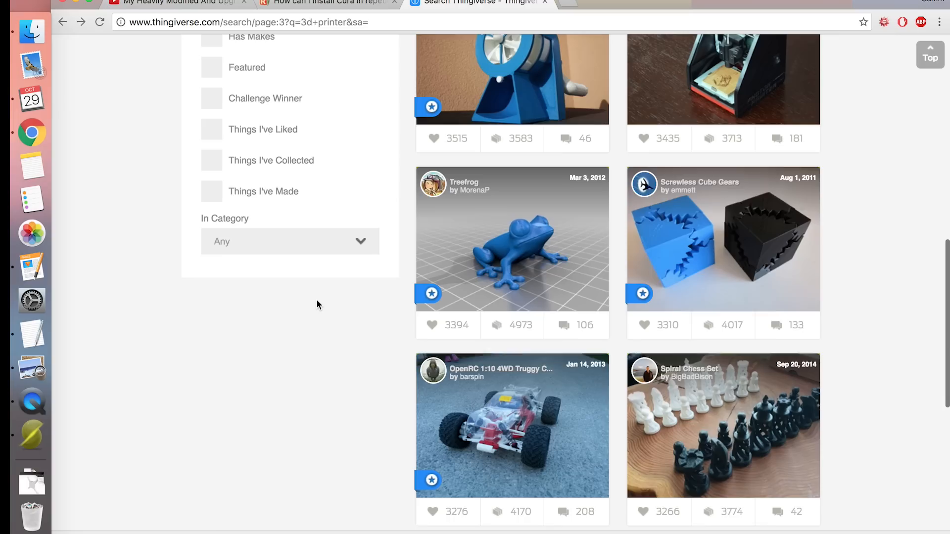
# Load the Nautilus Gears STL from the results into Slic3r and export the plate as a G-code file.
pyautogui.scroll(-3)
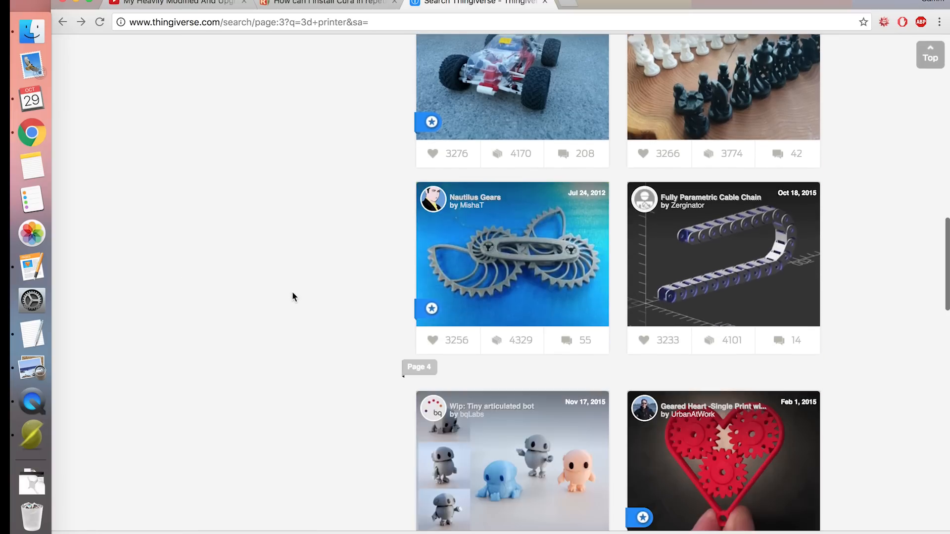
pyautogui.click(512, 253)
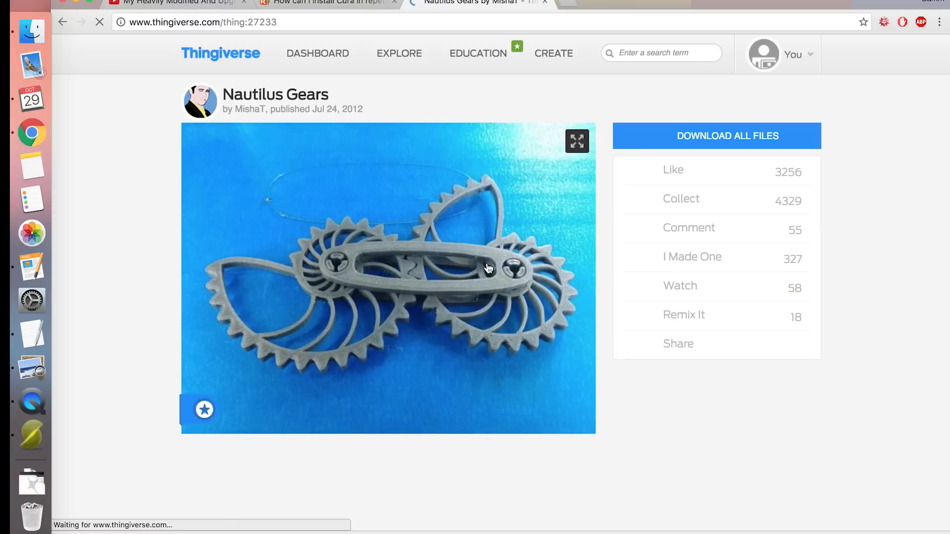
pyautogui.scroll(-3)
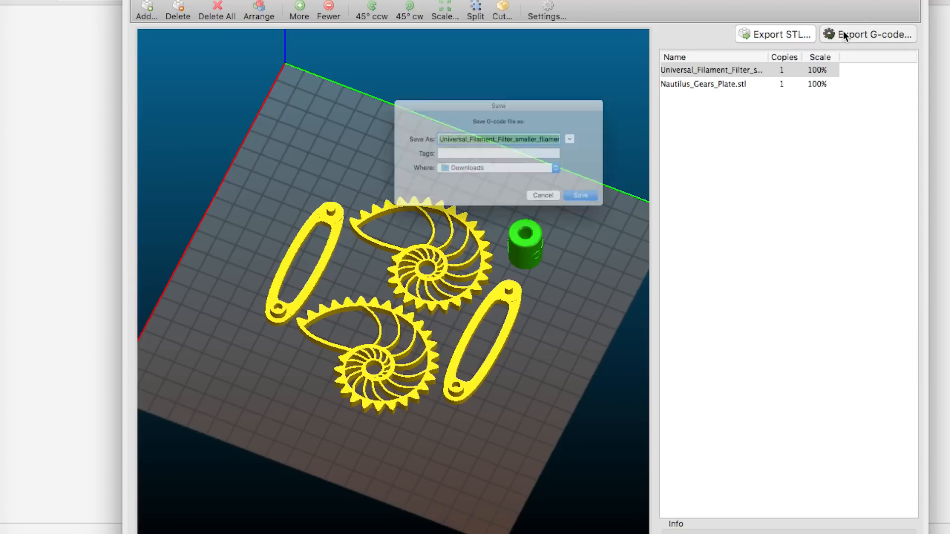
pyautogui.click(579, 195)
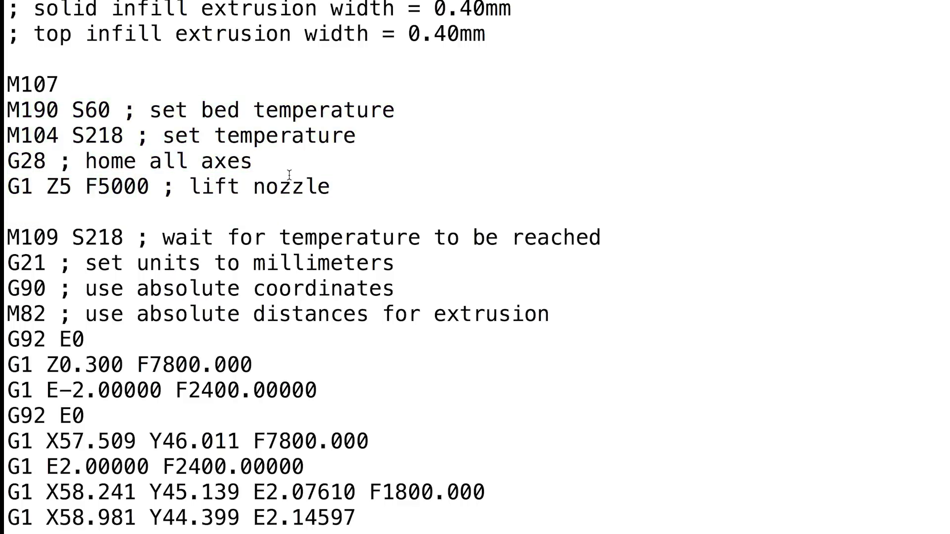
pyautogui.scroll(-3)
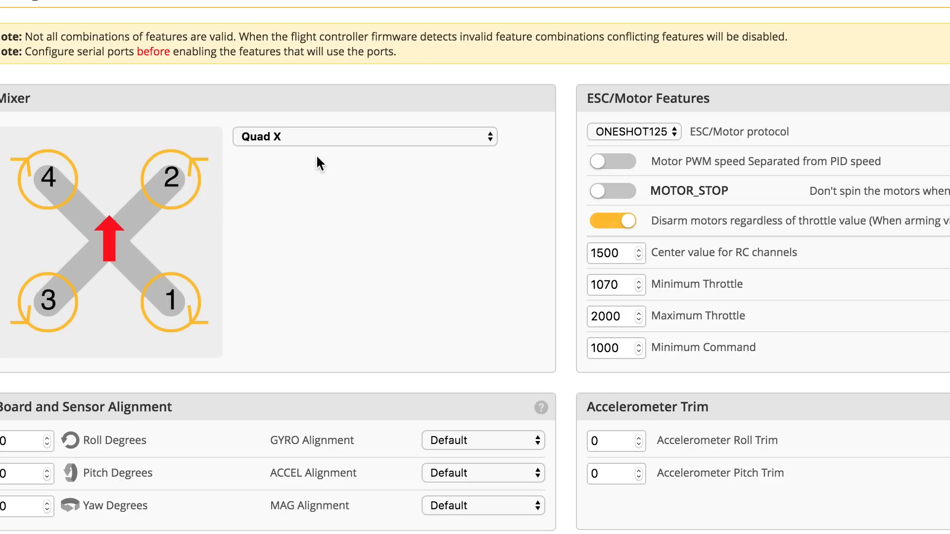
# Choose Bicopter in the Mixer list, replacing Quad X.
pyautogui.click(363, 136)
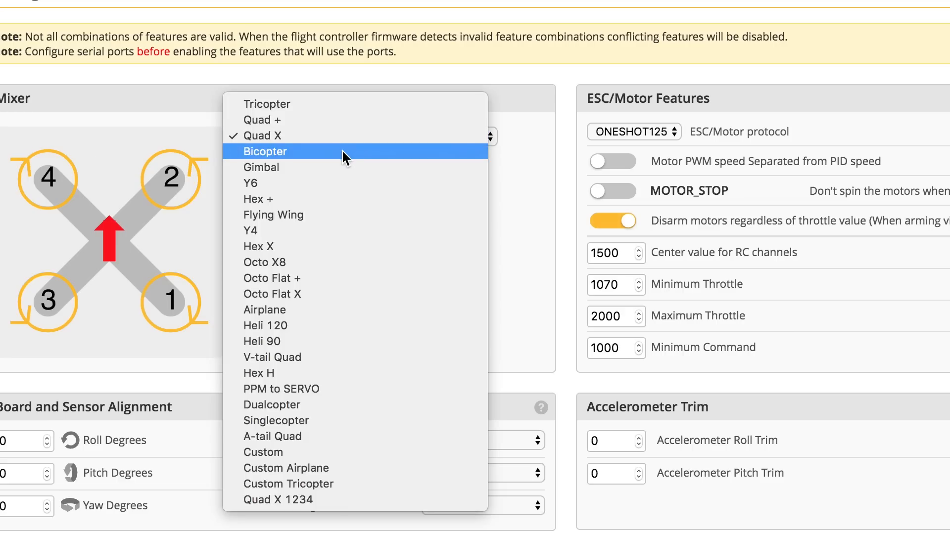
pyautogui.click(265, 151)
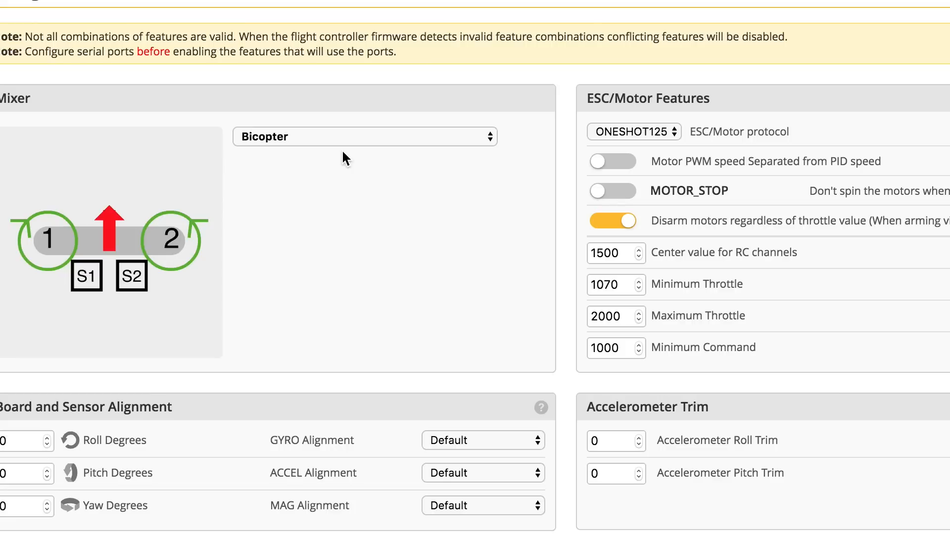
pyautogui.moveTo(5, 320)
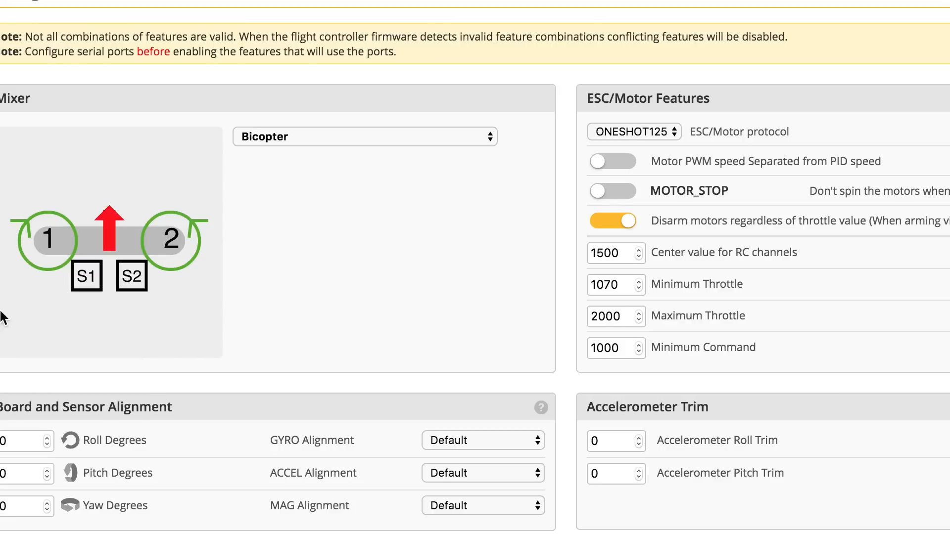